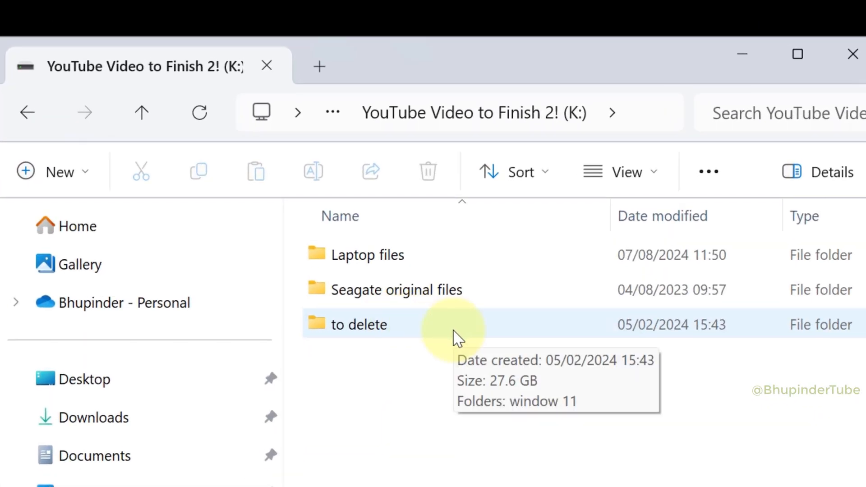
- Paste the 'to delete' folder from K: into the My Book (M:) drive
double_click(357, 325)
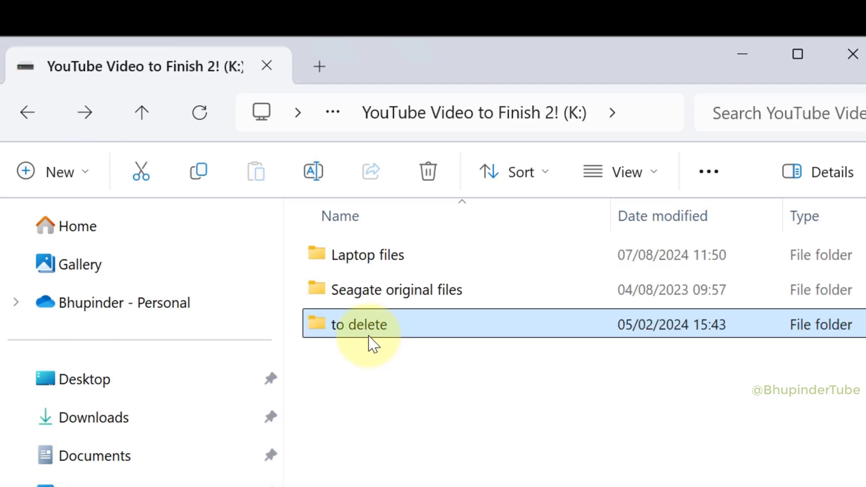
mouse_move(370, 332)
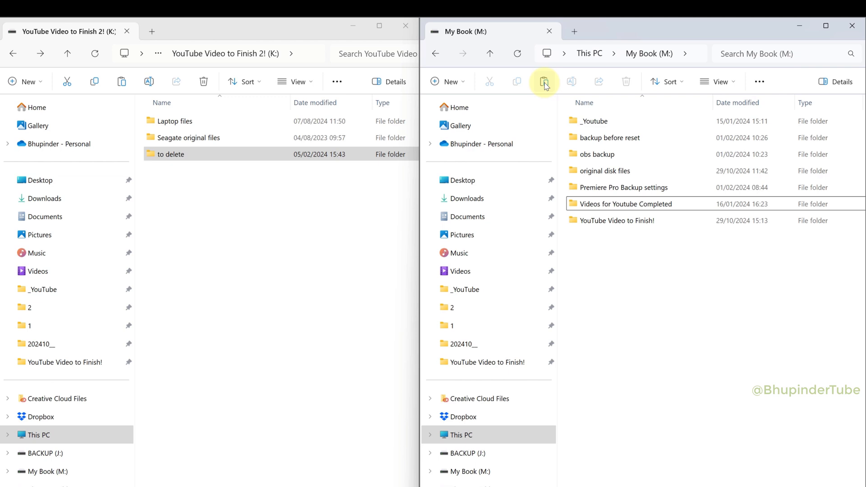
click(543, 82)
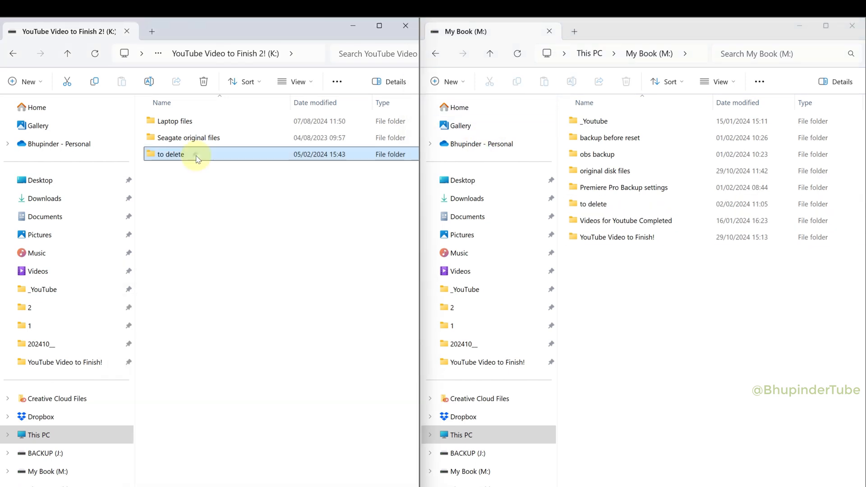
- View the Properties of the original 'to delete' folder on K:
right_click(170, 154)
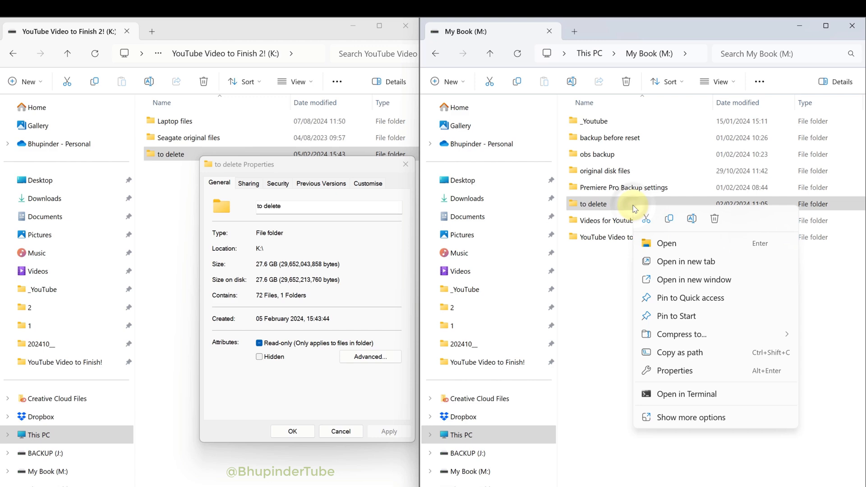
click(673, 371)
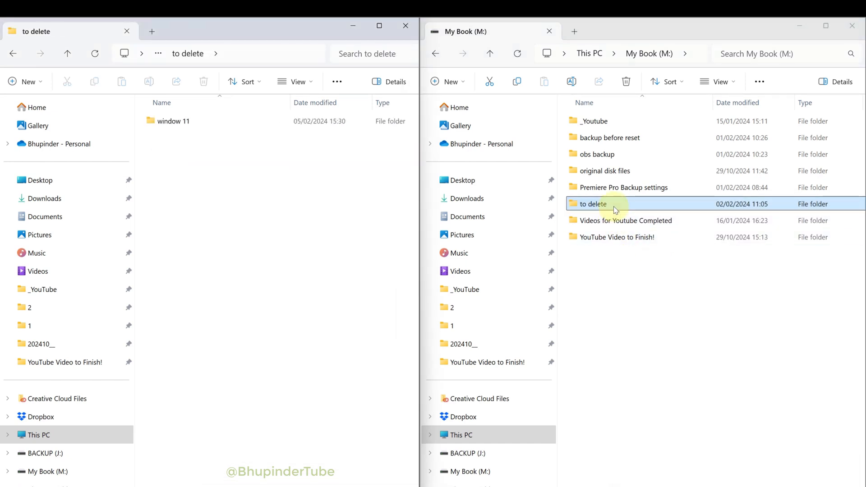
- Browse the copied 'to delete' folder's 24.0 - Copy, appdata and window 11 subfolders
double_click(592, 204)
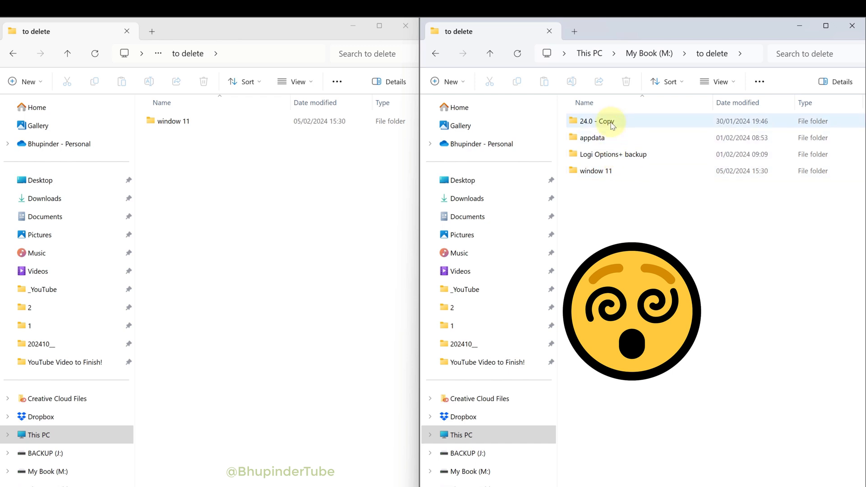
double_click(594, 121)
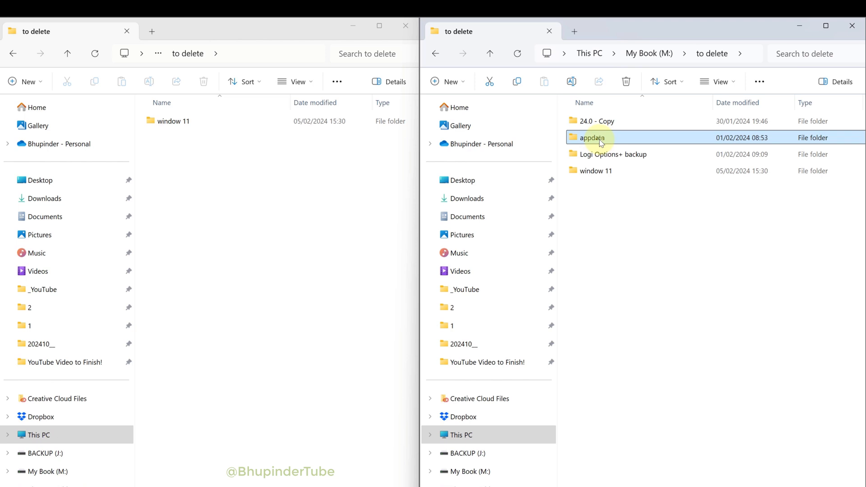
double_click(592, 137)
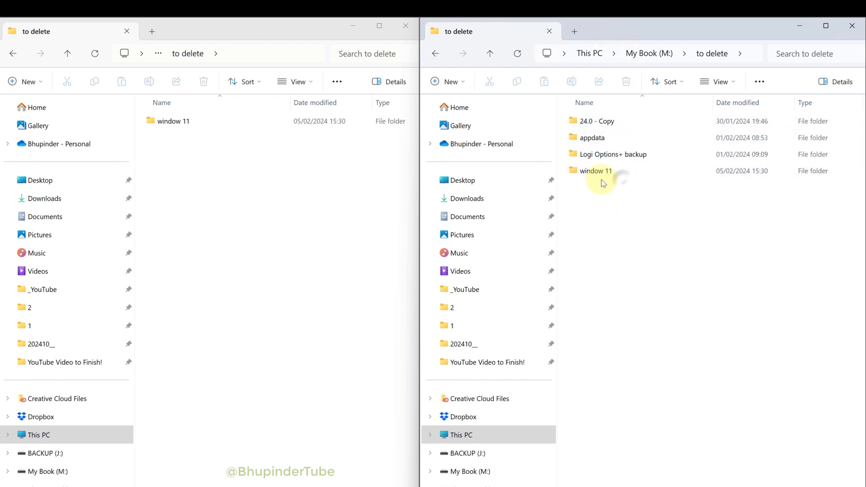
double_click(596, 171)
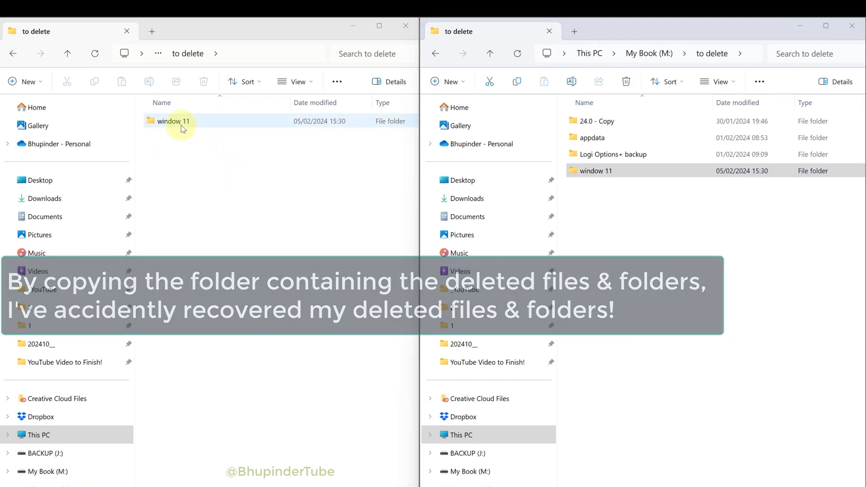
- View the original window 11 folder's clip files, then return to 'to delete'
double_click(175, 121)
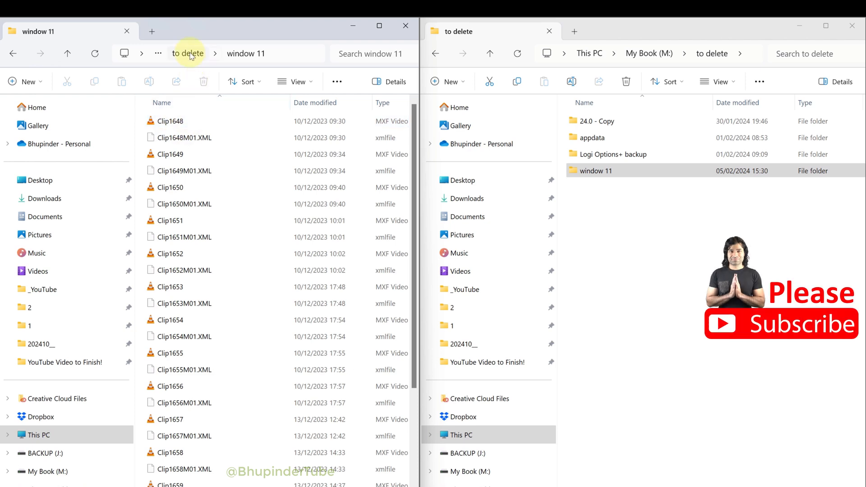
click(187, 53)
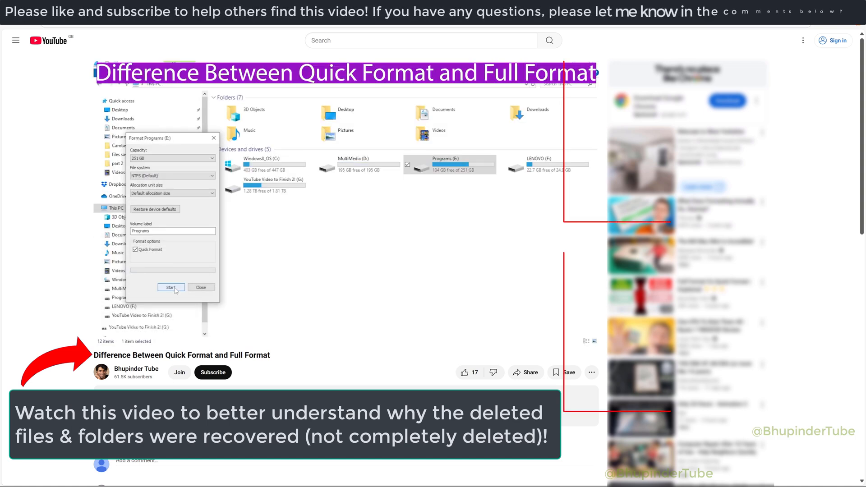
- Play the 'Difference Between Quick Format and Full Format' video in full screen
click(170, 288)
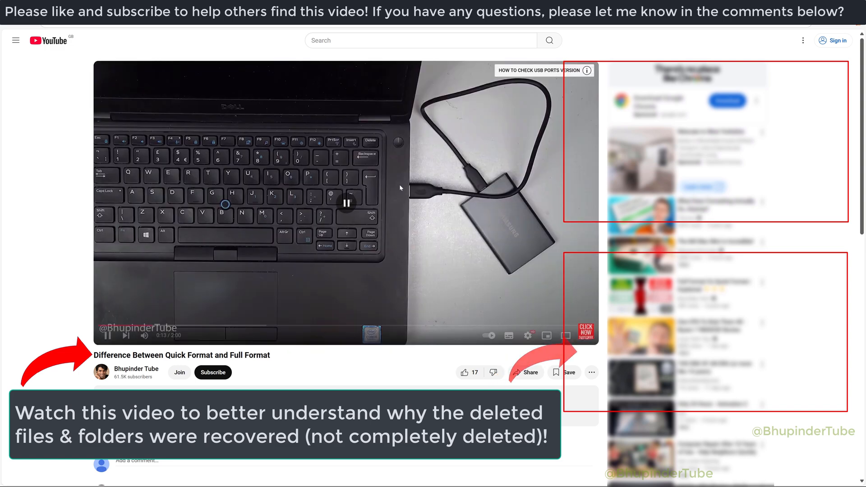
click(564, 335)
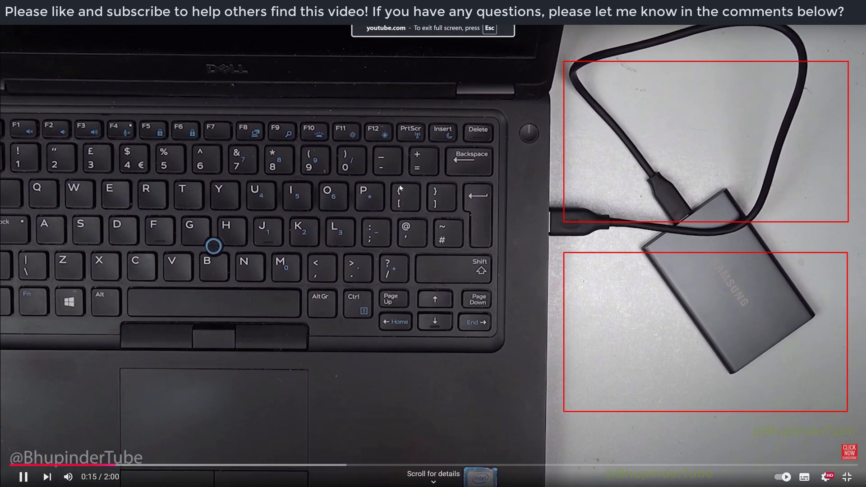